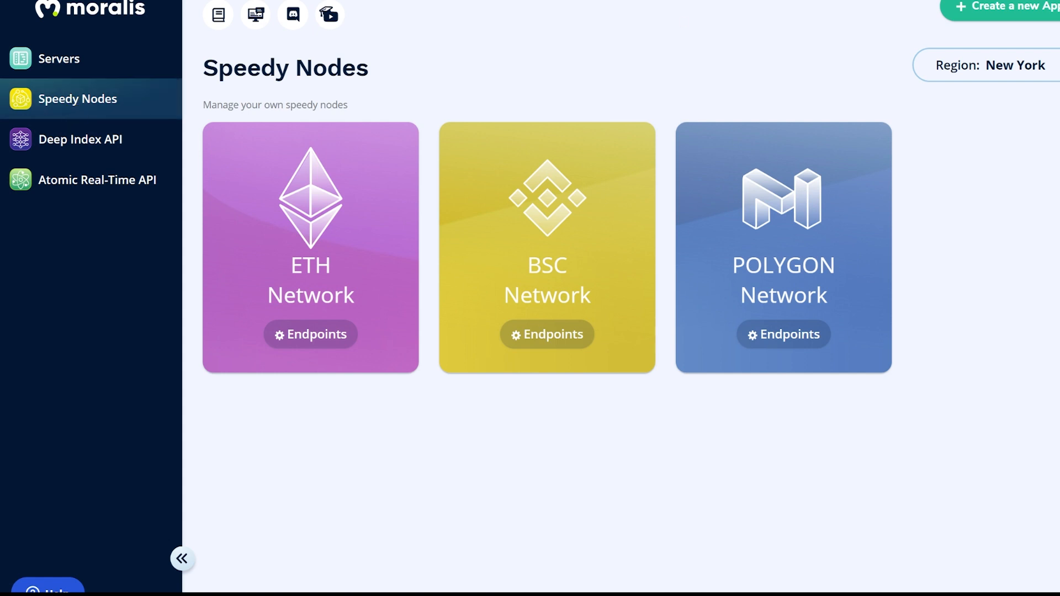
mouse_move(217, 14)
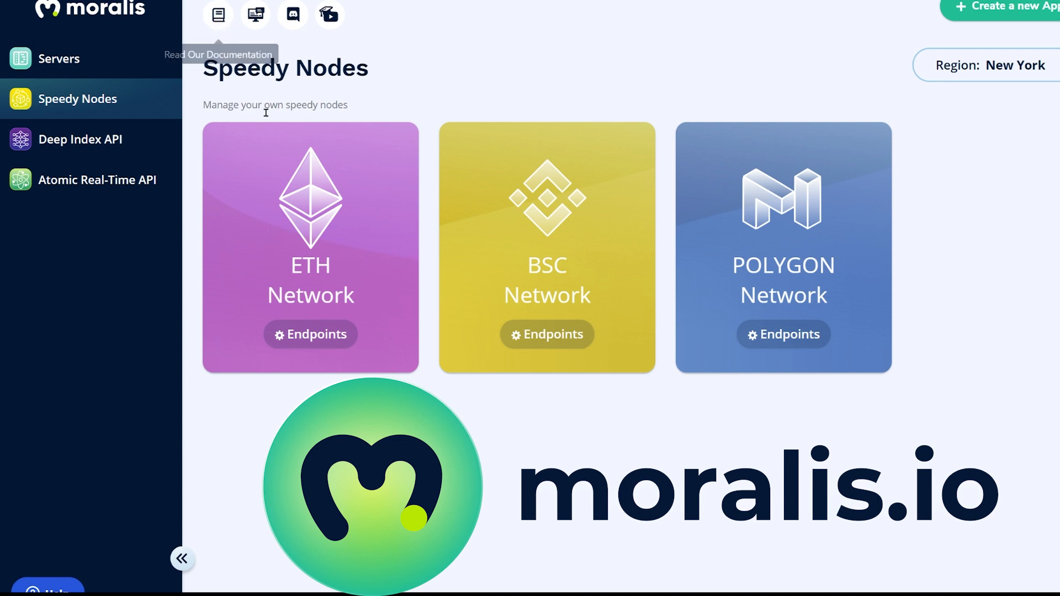
mouse_move(76, 93)
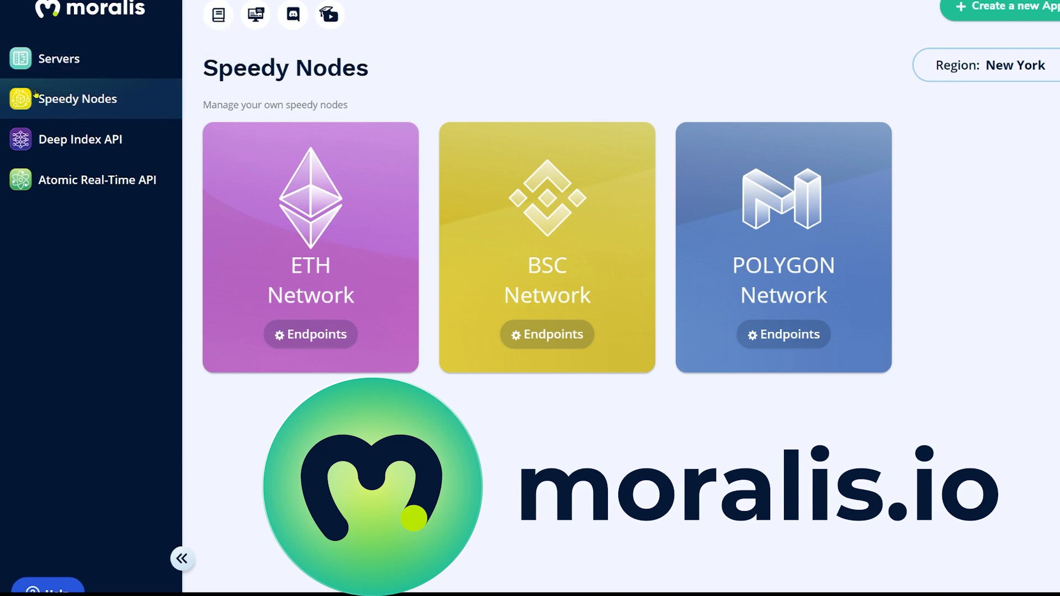
mouse_move(59, 74)
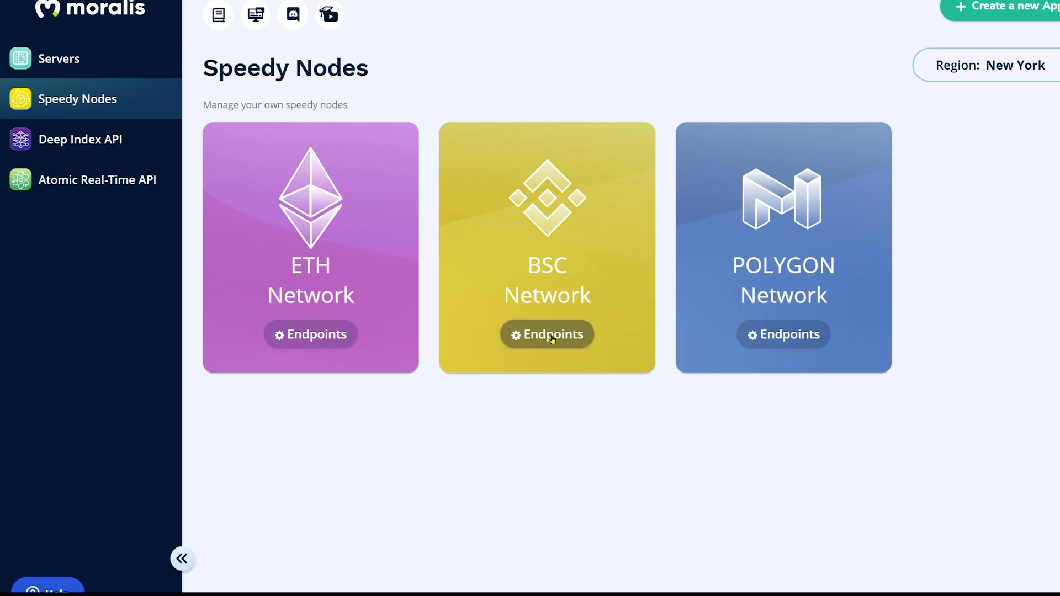
- Show the BSC network's endpoint URLs from its network card
click(546, 334)
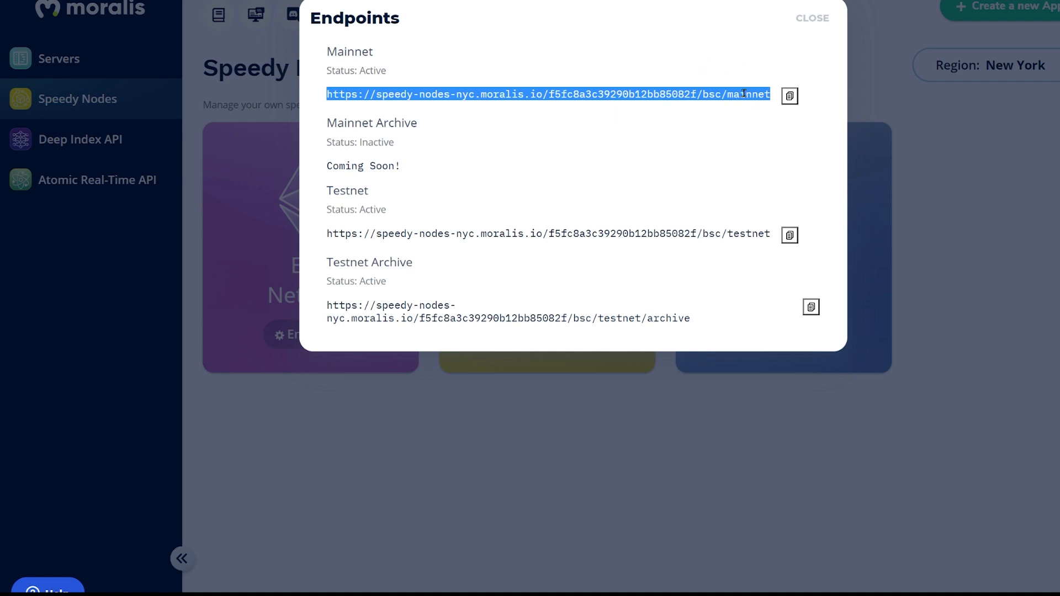
mouse_move(315, 85)
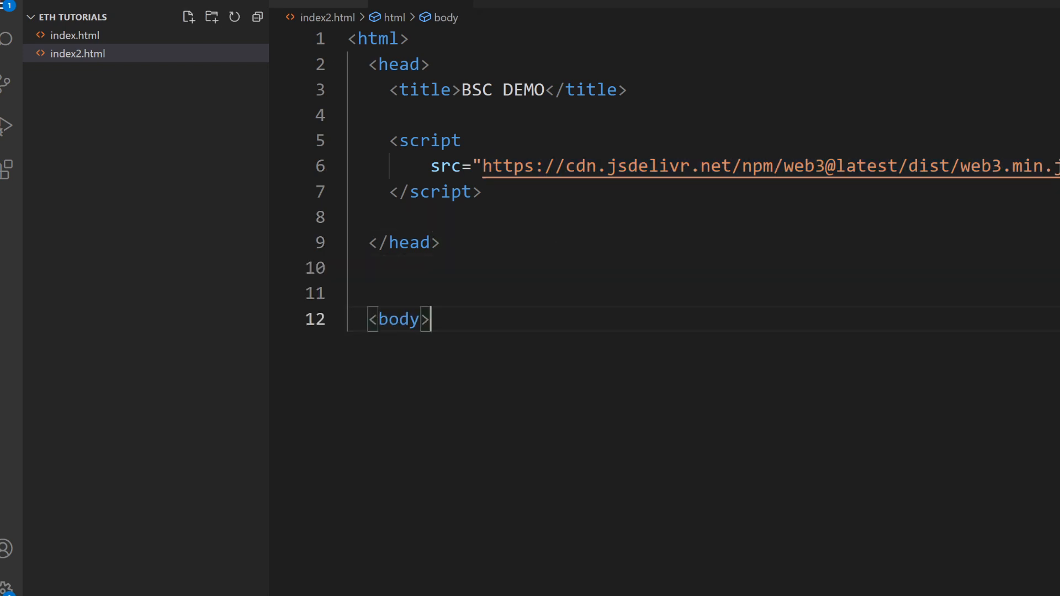
mouse_move(459, 302)
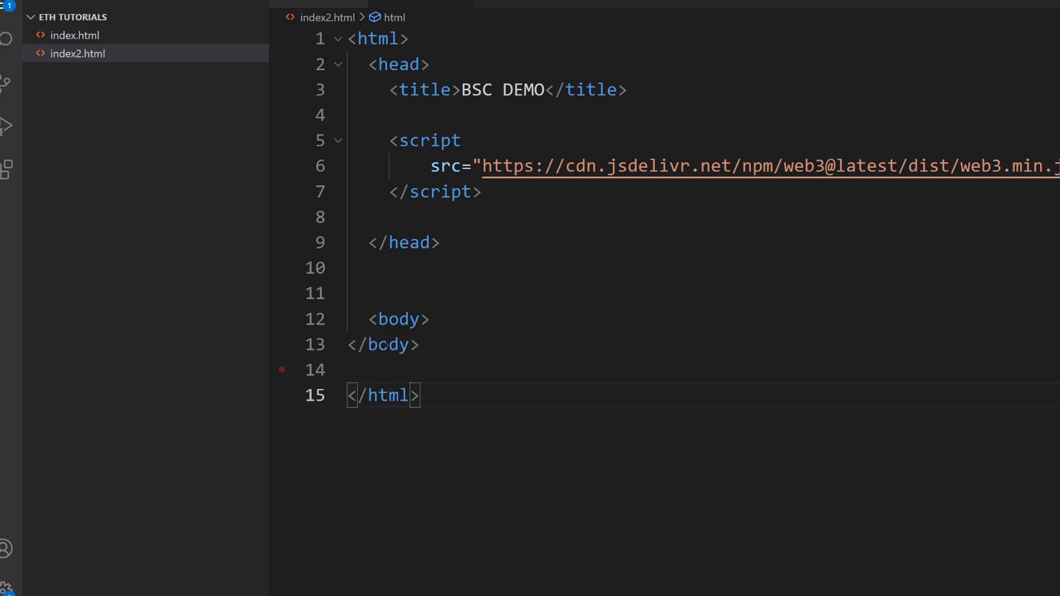
mouse_move(429, 344)
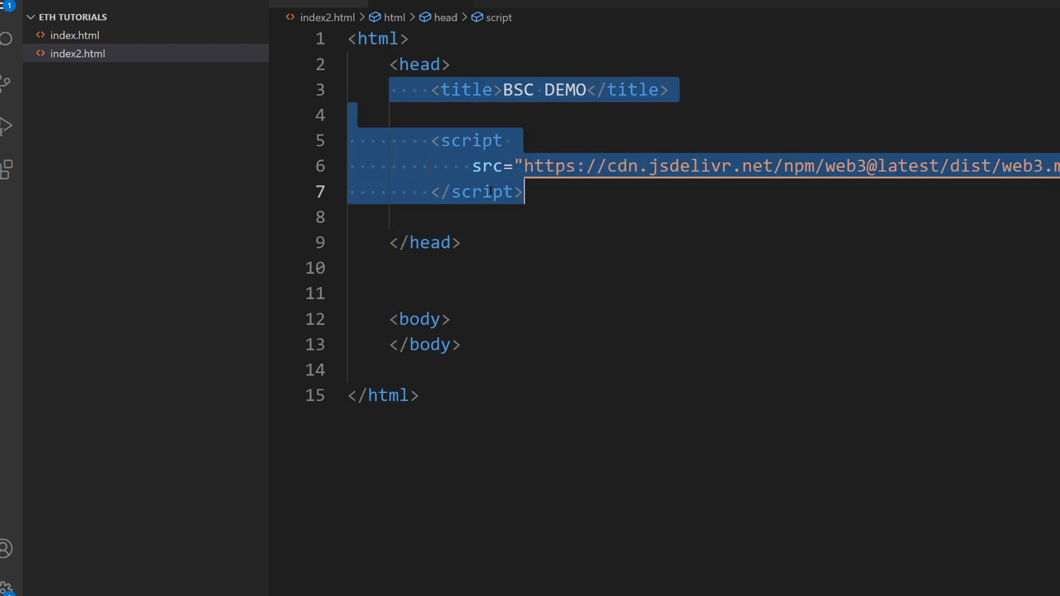
- Begin a <script> element inside the body of index2.html for the NODE_URL constant
click(420, 319)
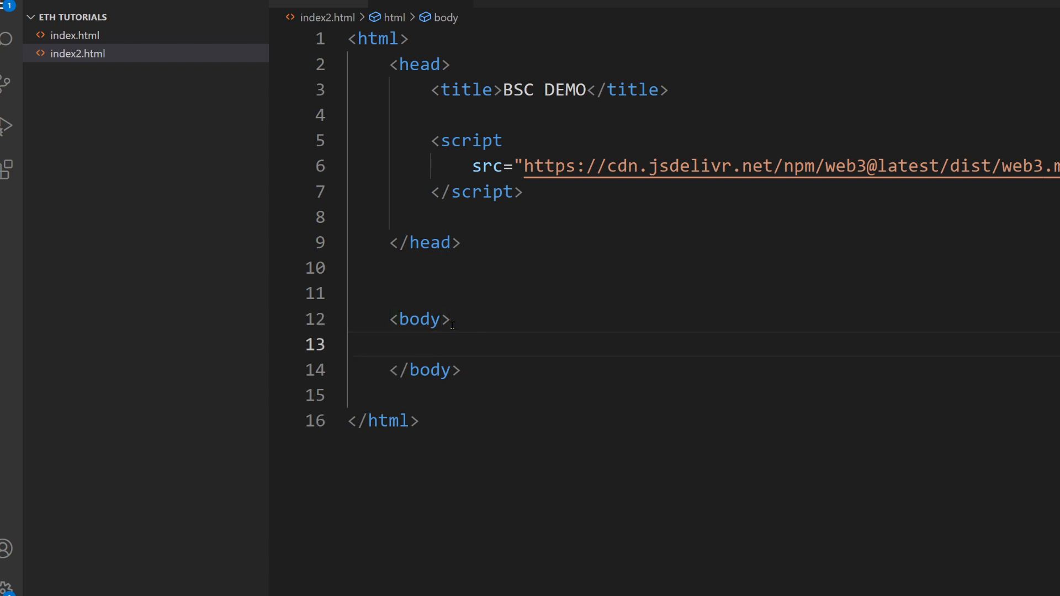
text(<script>)
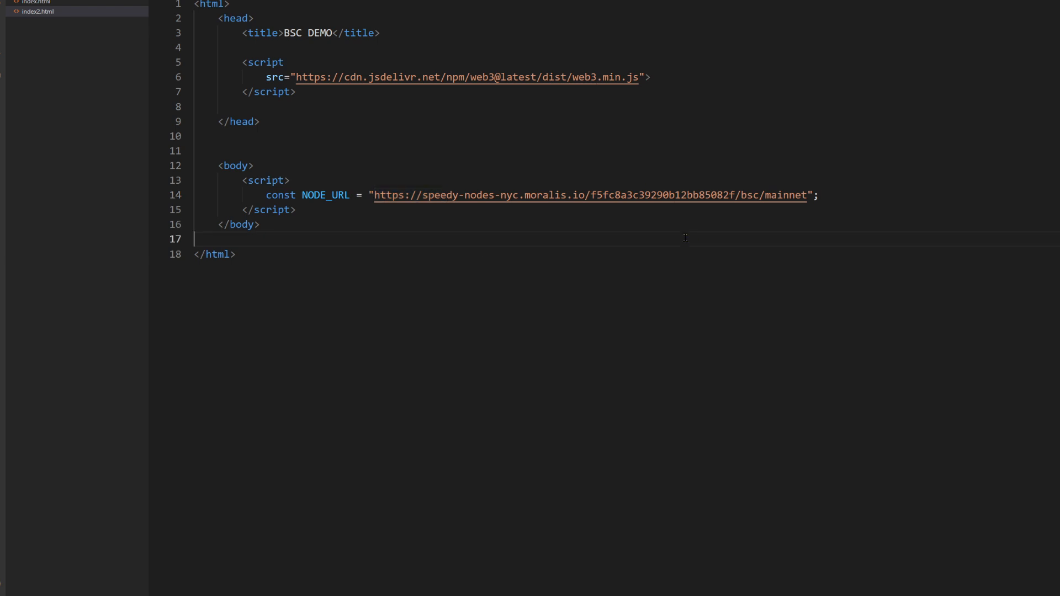
- Define web3 = new Web3(new Web3.providers.HttpProvider(NODE_URL)) after the NODE_URL line
click(446, 76)
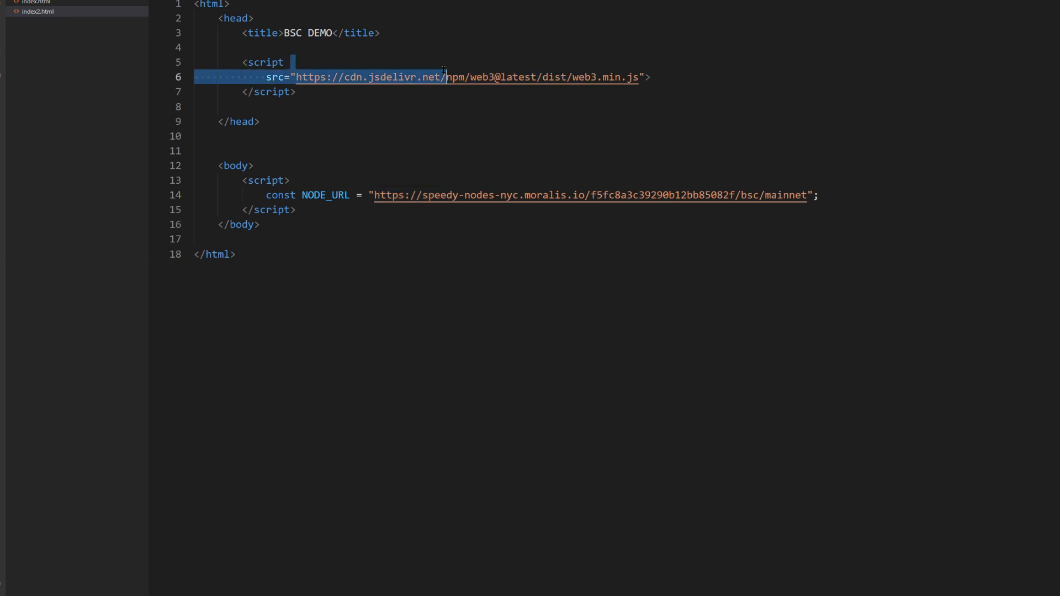
text(let web3 = new Web3(new Web3.providers.HttpProvider(NODE_URL));)
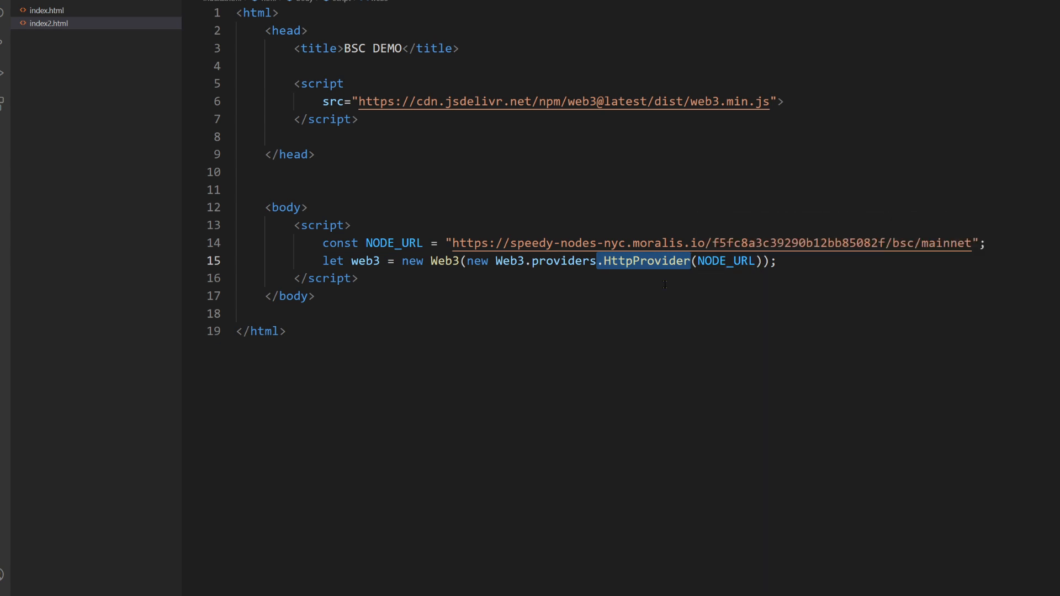
- Add the getBlockNumber handler and a <p id="blockNumber"></p> paragraph to display it
click(830, 261)
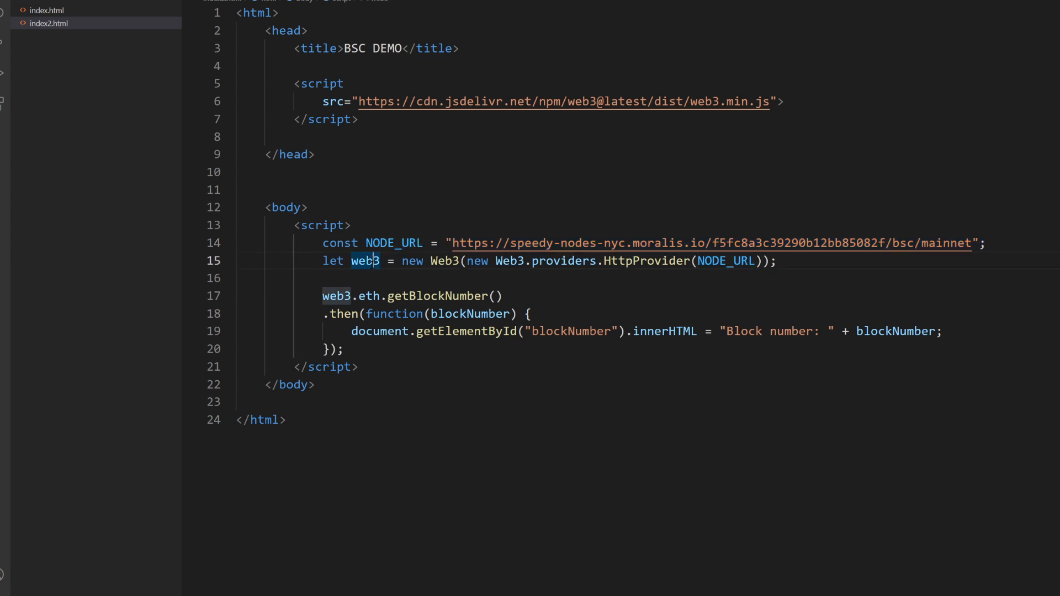
double_click(336, 296)
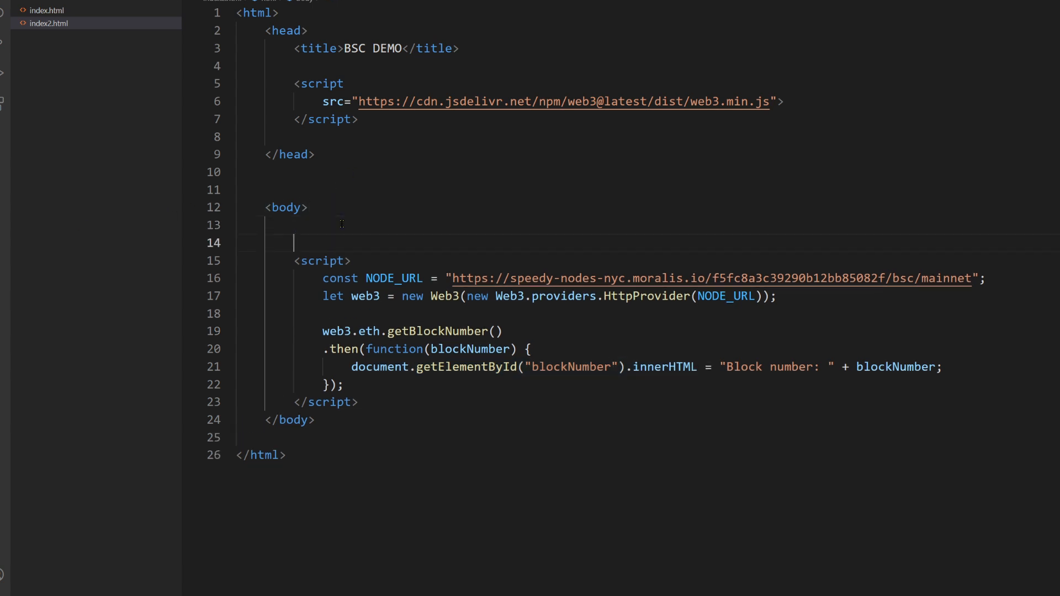
text(<p id="blockNumber"></p>)
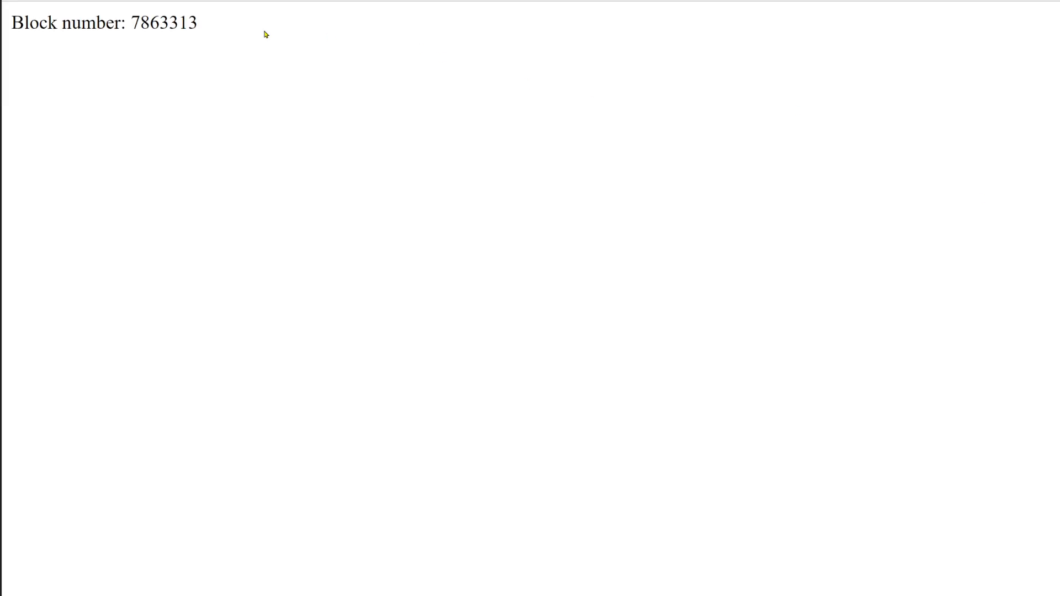
- View the page's block number 7863313 and compare it with BscScan's Latest Blocks list
double_click(139, 22)
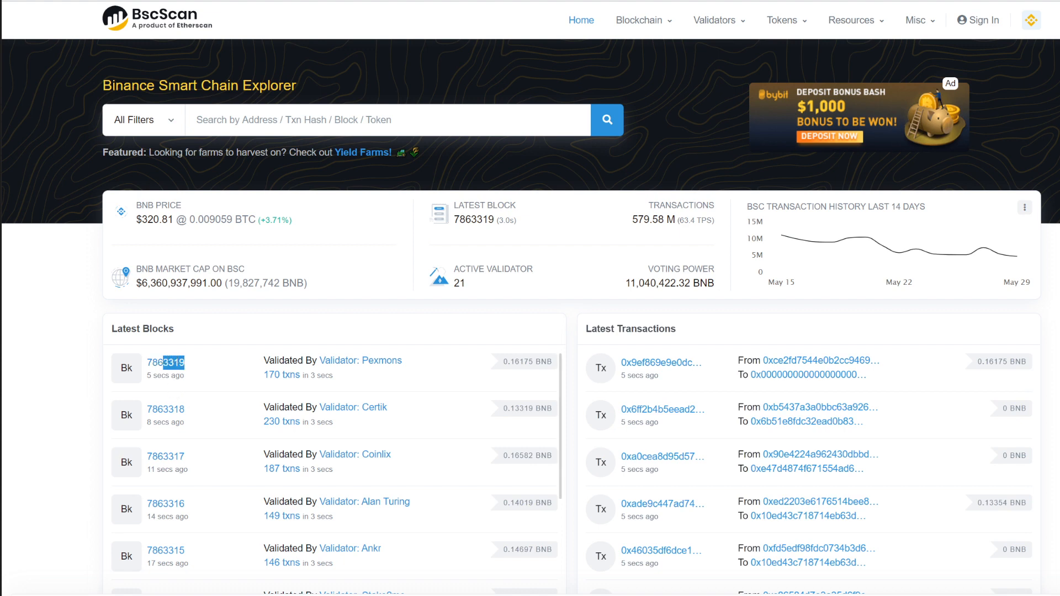
mouse_move(302, 32)
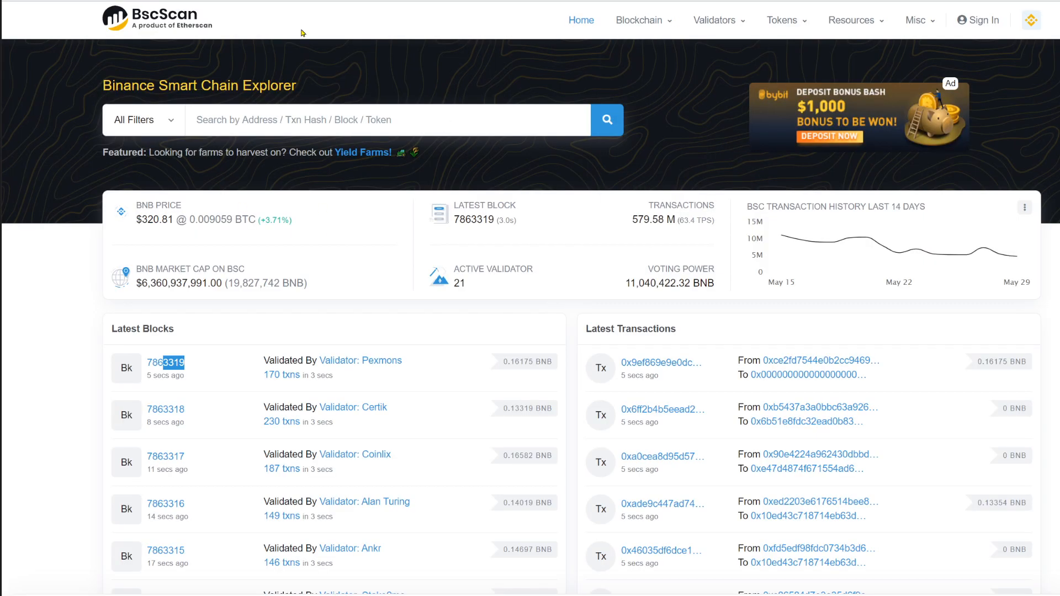
mouse_move(177, 65)
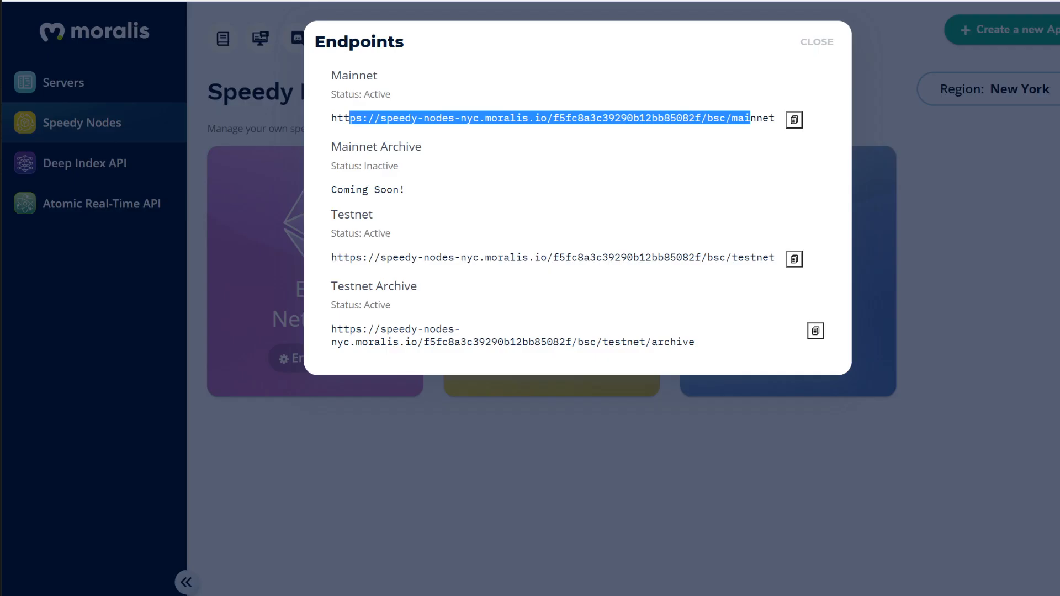
- Revisit the BSC mainnet endpoint URL in Moralis before returning to index2.html
click(816, 42)
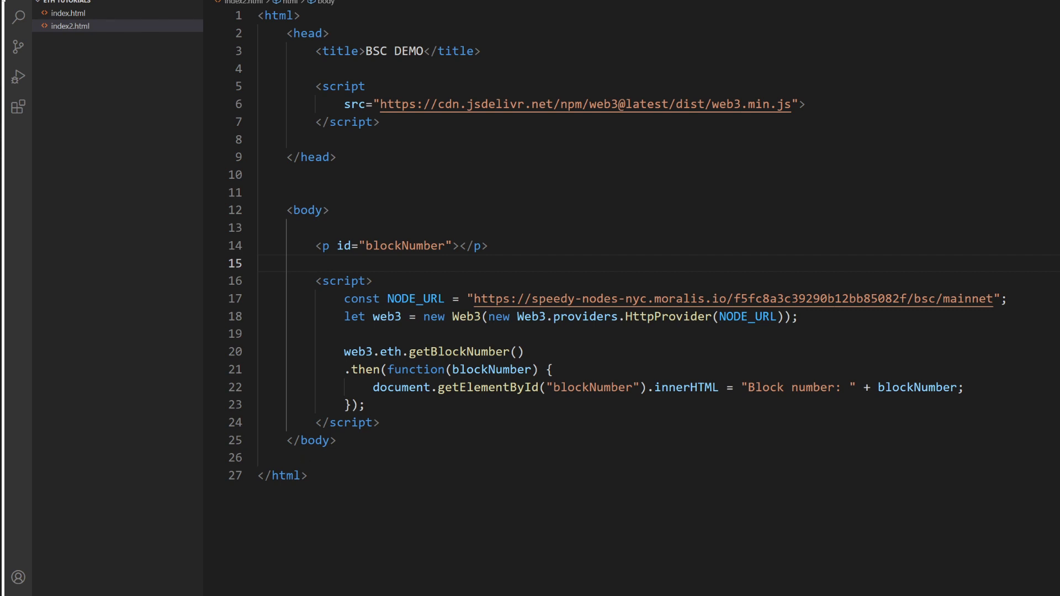
key(Enter)
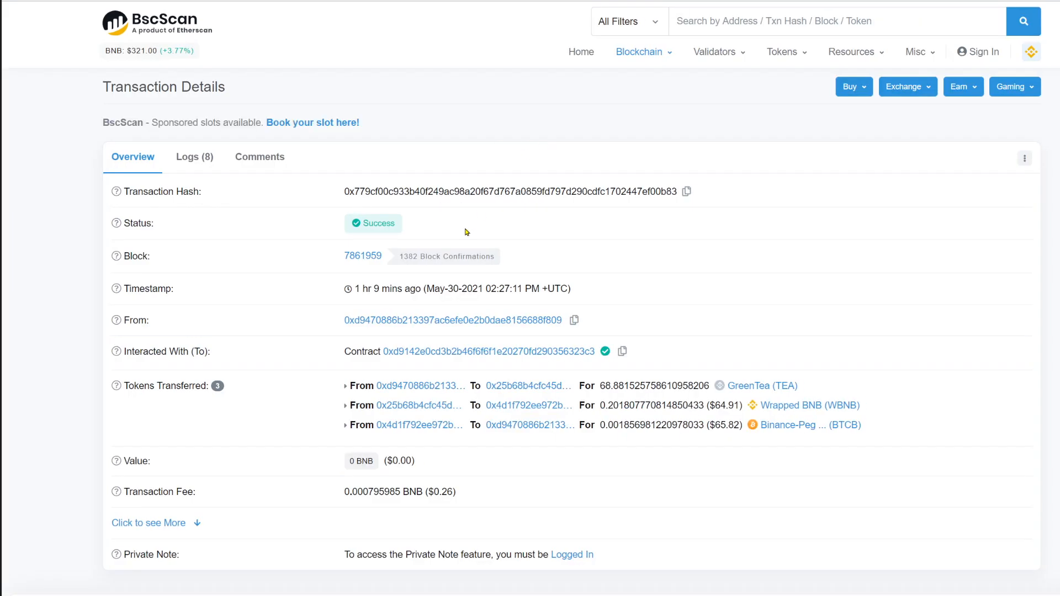
mouse_move(383, 248)
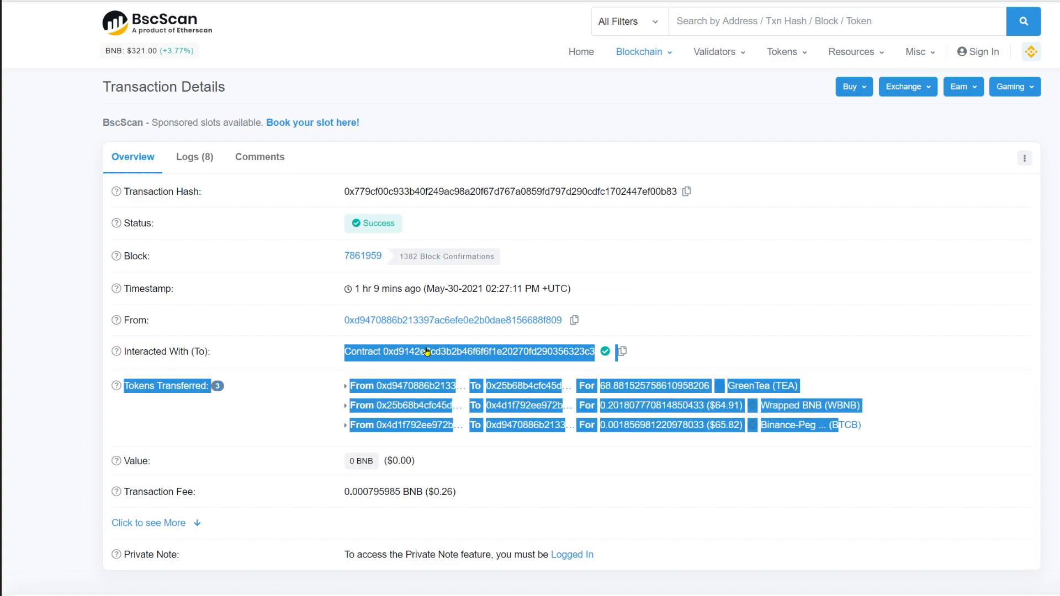
mouse_move(534, 69)
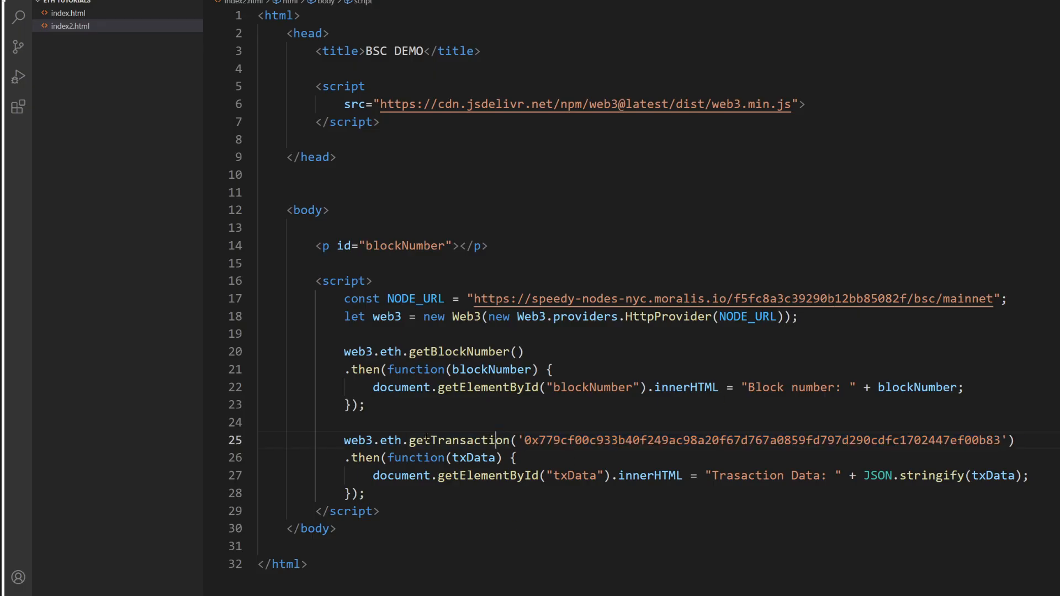
- Add web3.eth.getTransaction('0x779cf…').then writing JSON.stringify(txData) into the txData element
double_click(356, 441)
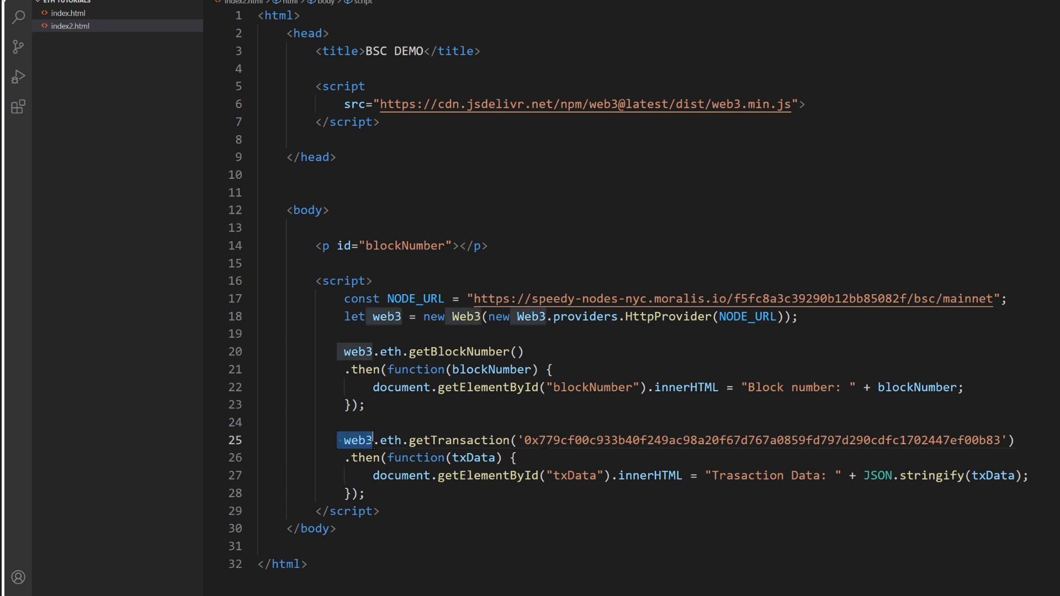
click(422, 440)
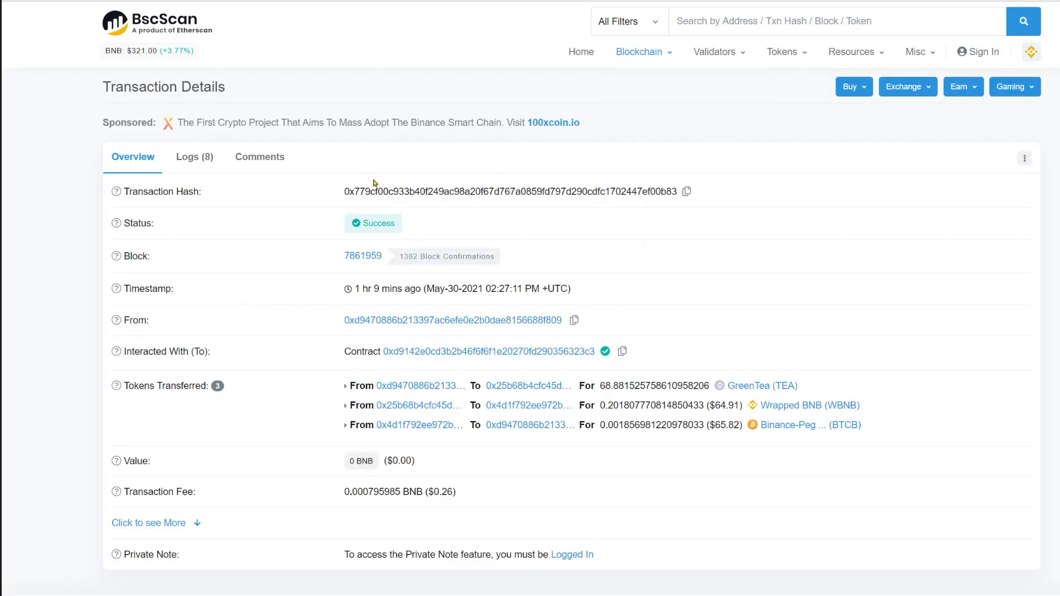
mouse_move(333, 257)
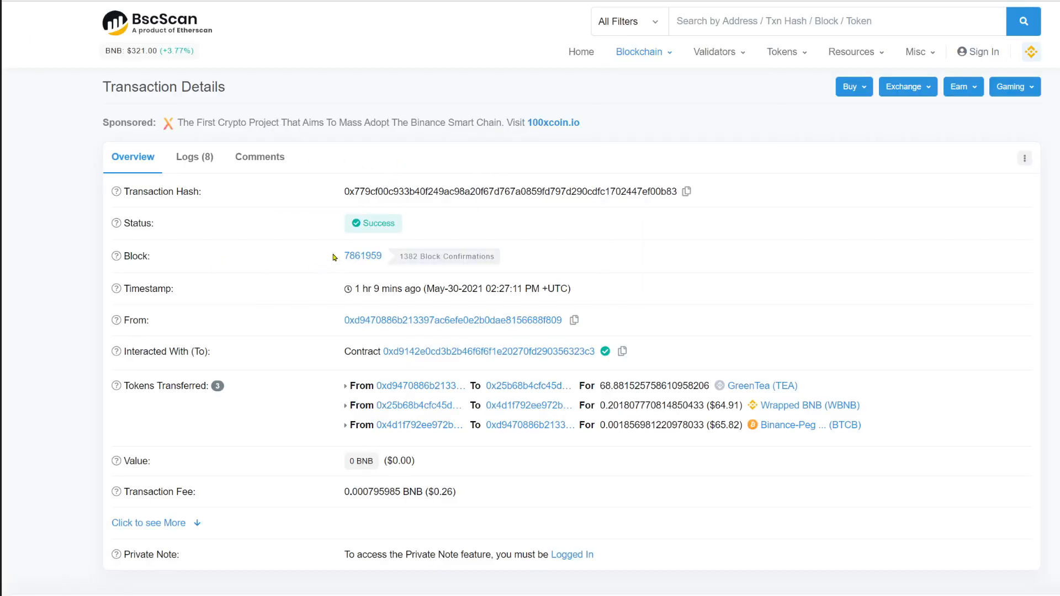
double_click(362, 255)
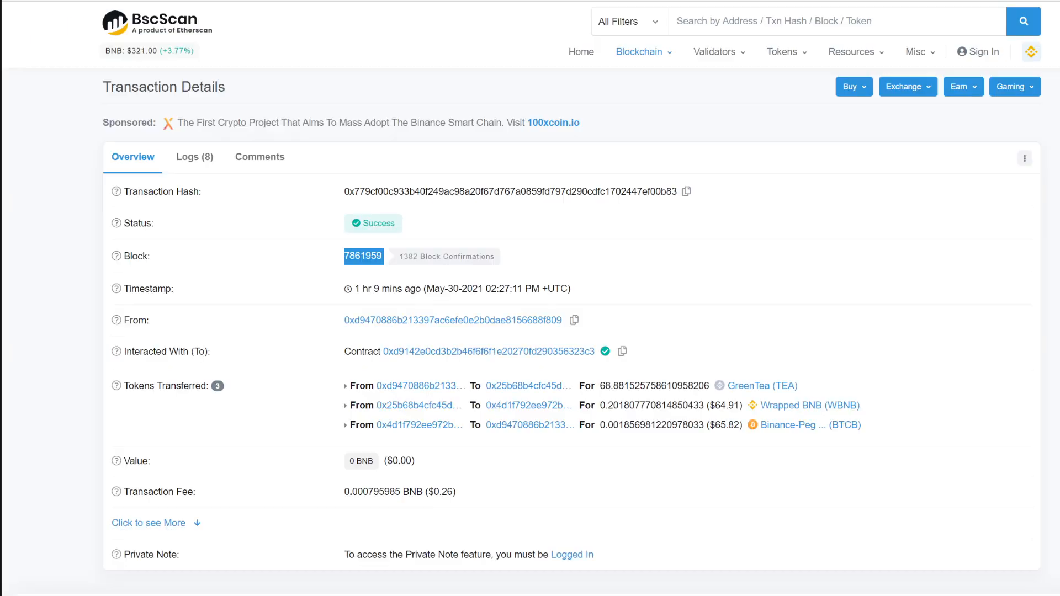
mouse_move(385, 386)
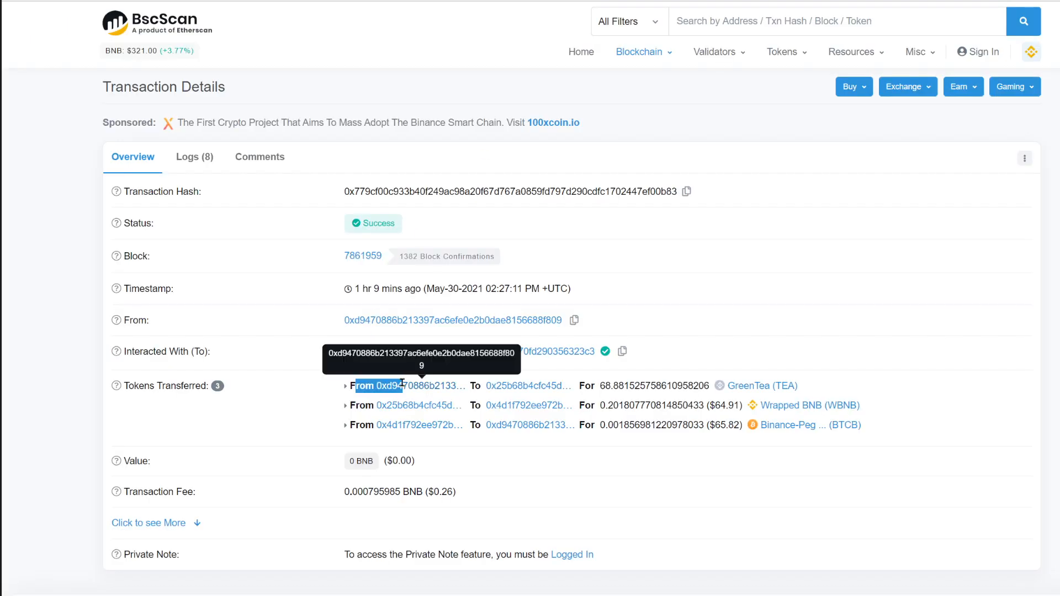